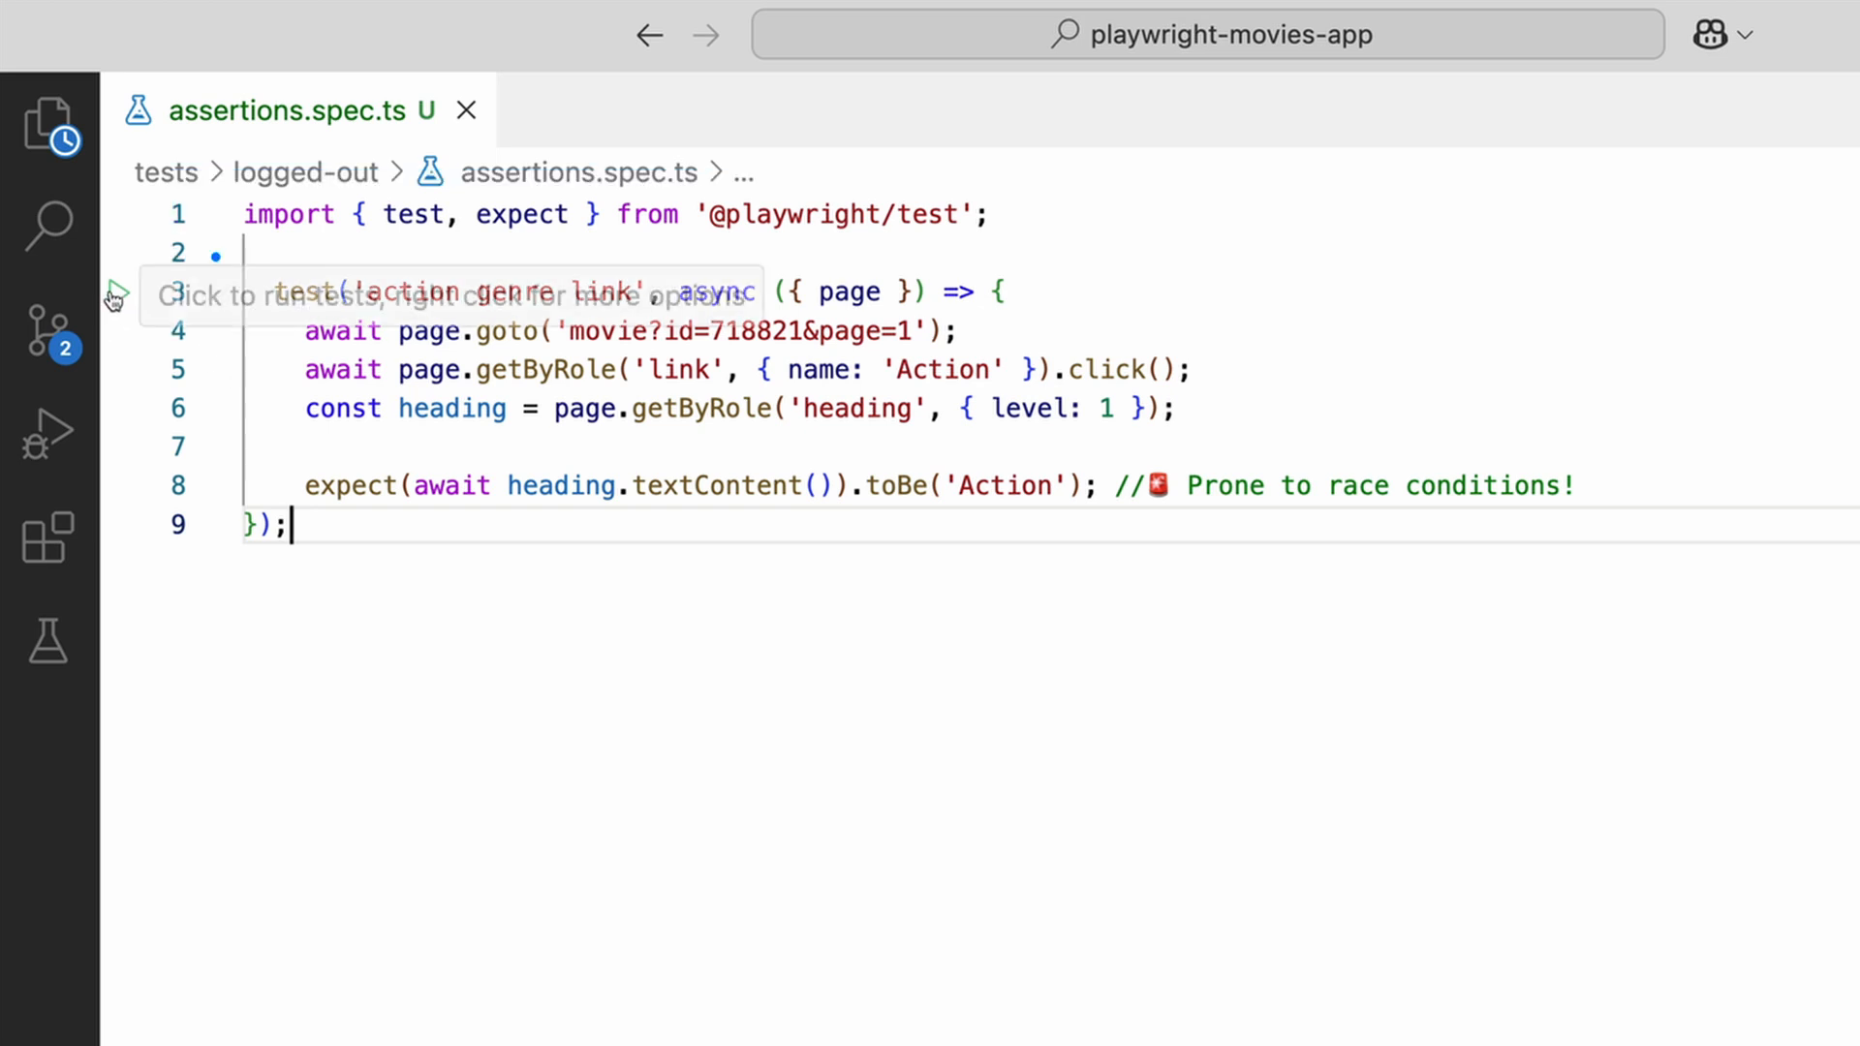
Run the 'action genre link' test from the gutter and let it fail on the textContent assertion.
left_click(114, 293)
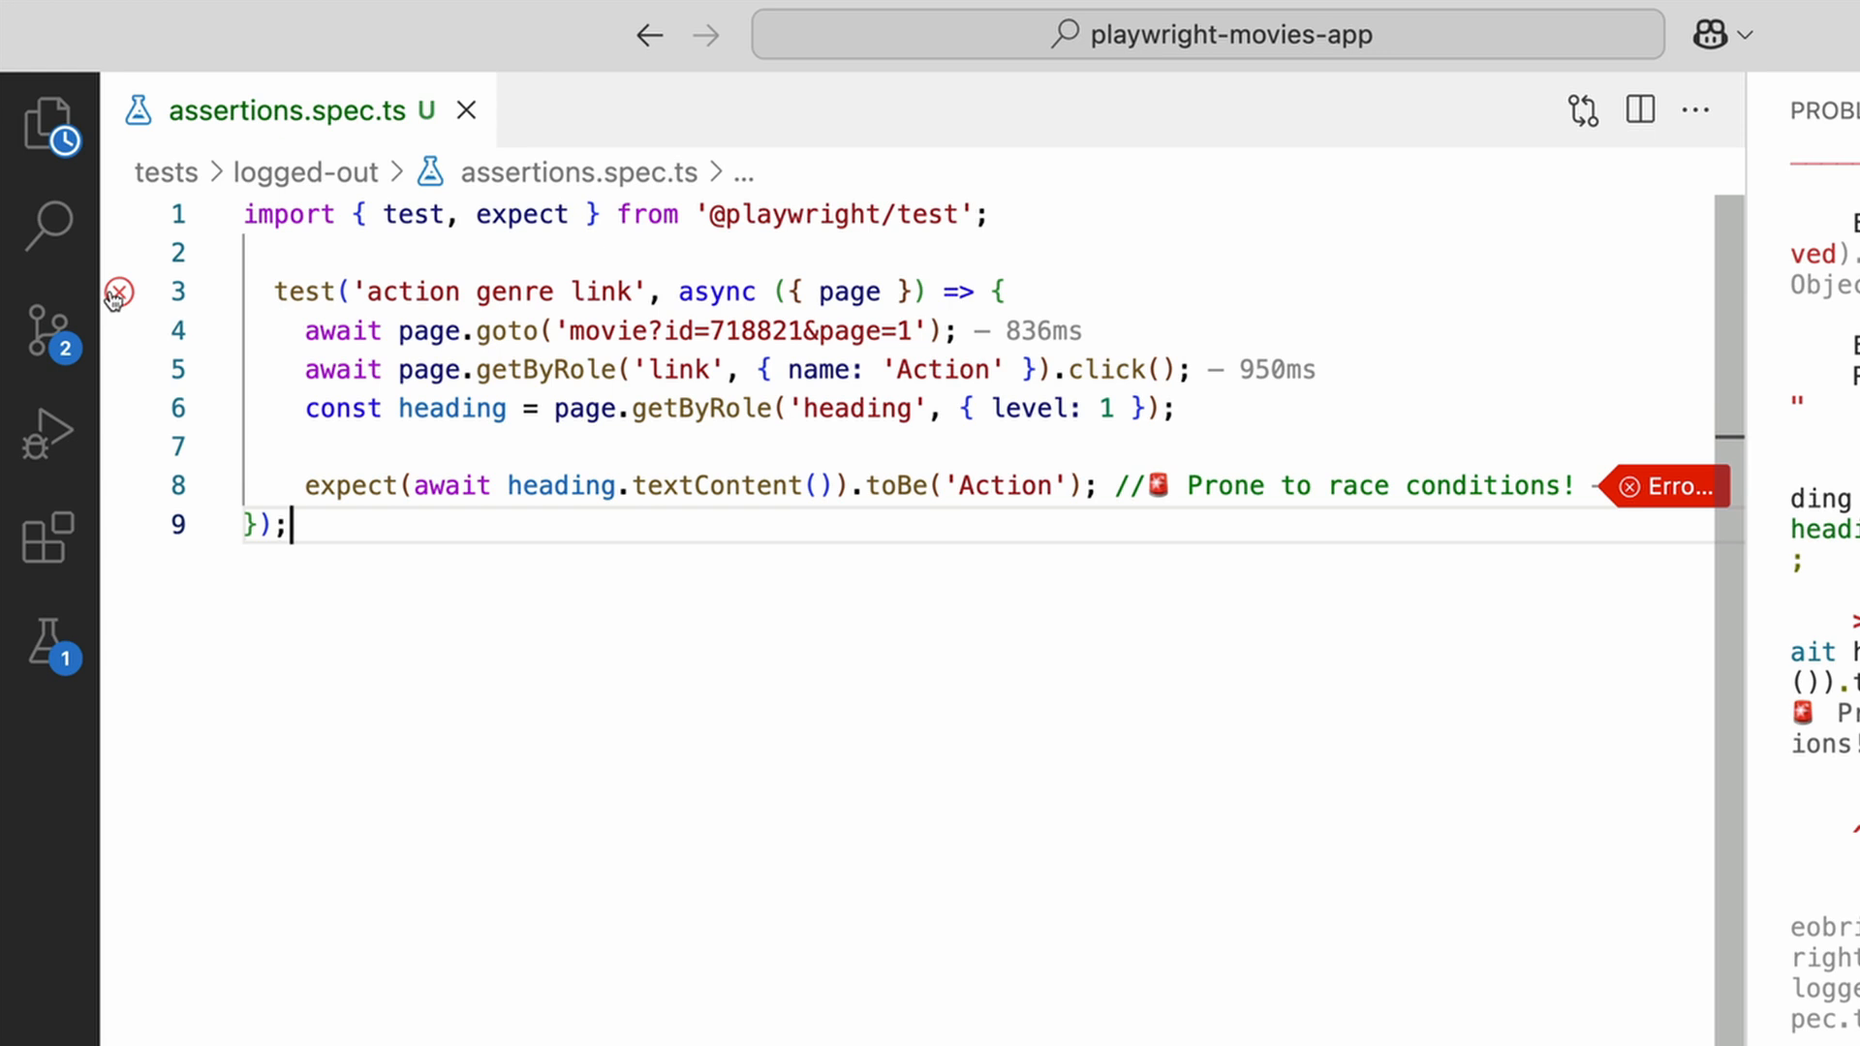
Change the line 8 matcher from toBe to toHaveText('Action'), leaving textContent() in place.
left_click(1667, 487)
type("HaveText")
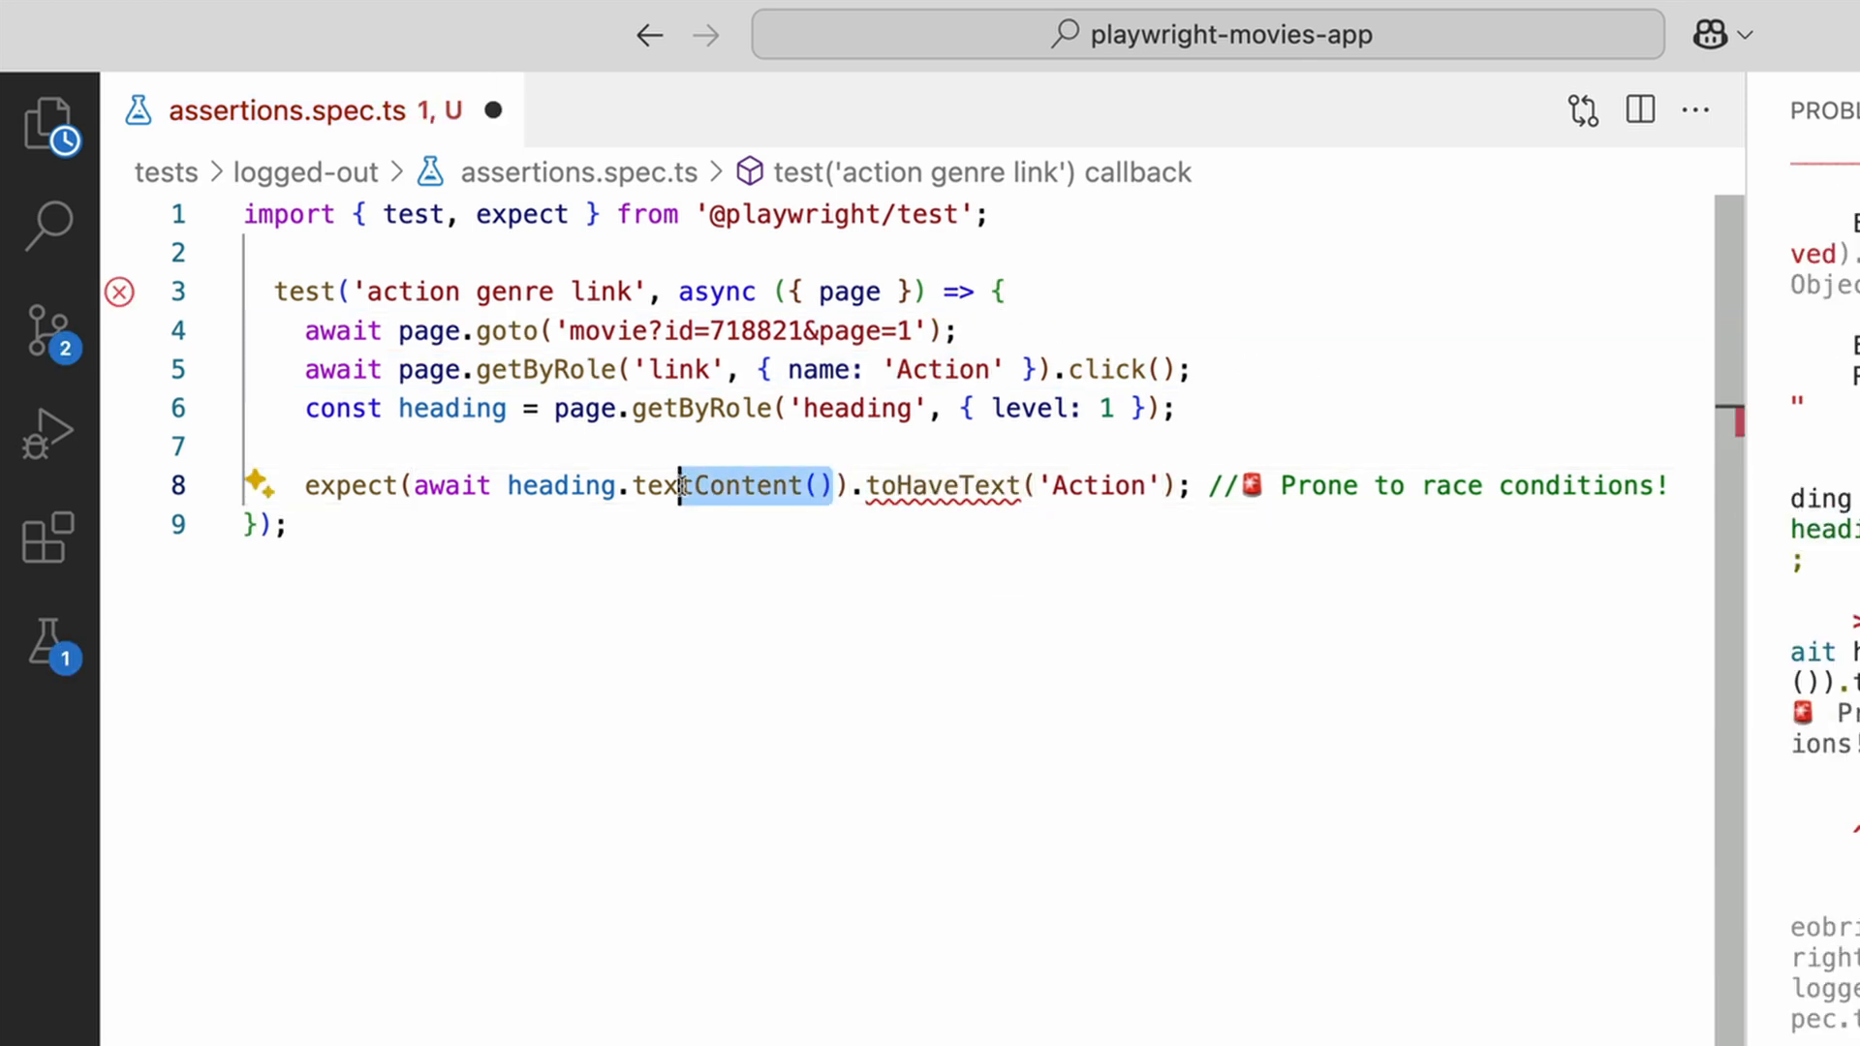
Rewrite line 8 as await expect(heading).toHaveText('Action') with an auto-retrying comment, then rerun the test.
type("await")
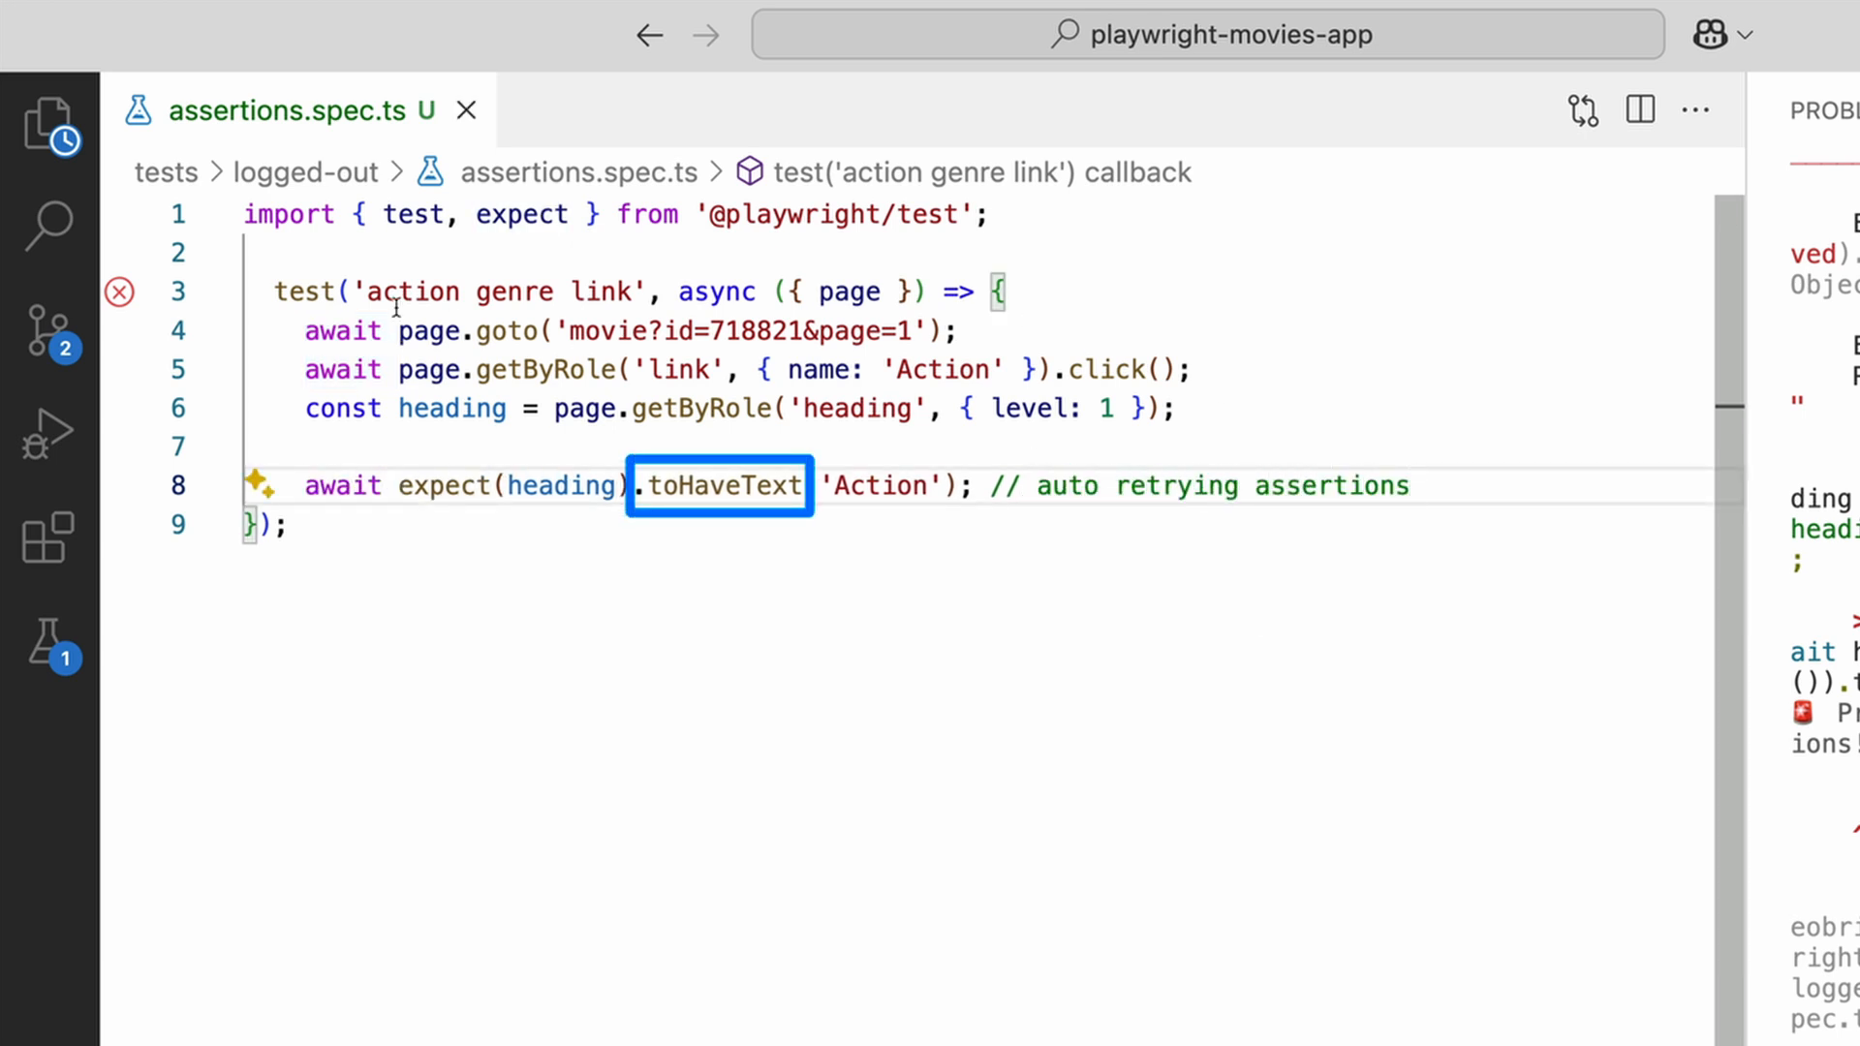
left_click(129, 292)
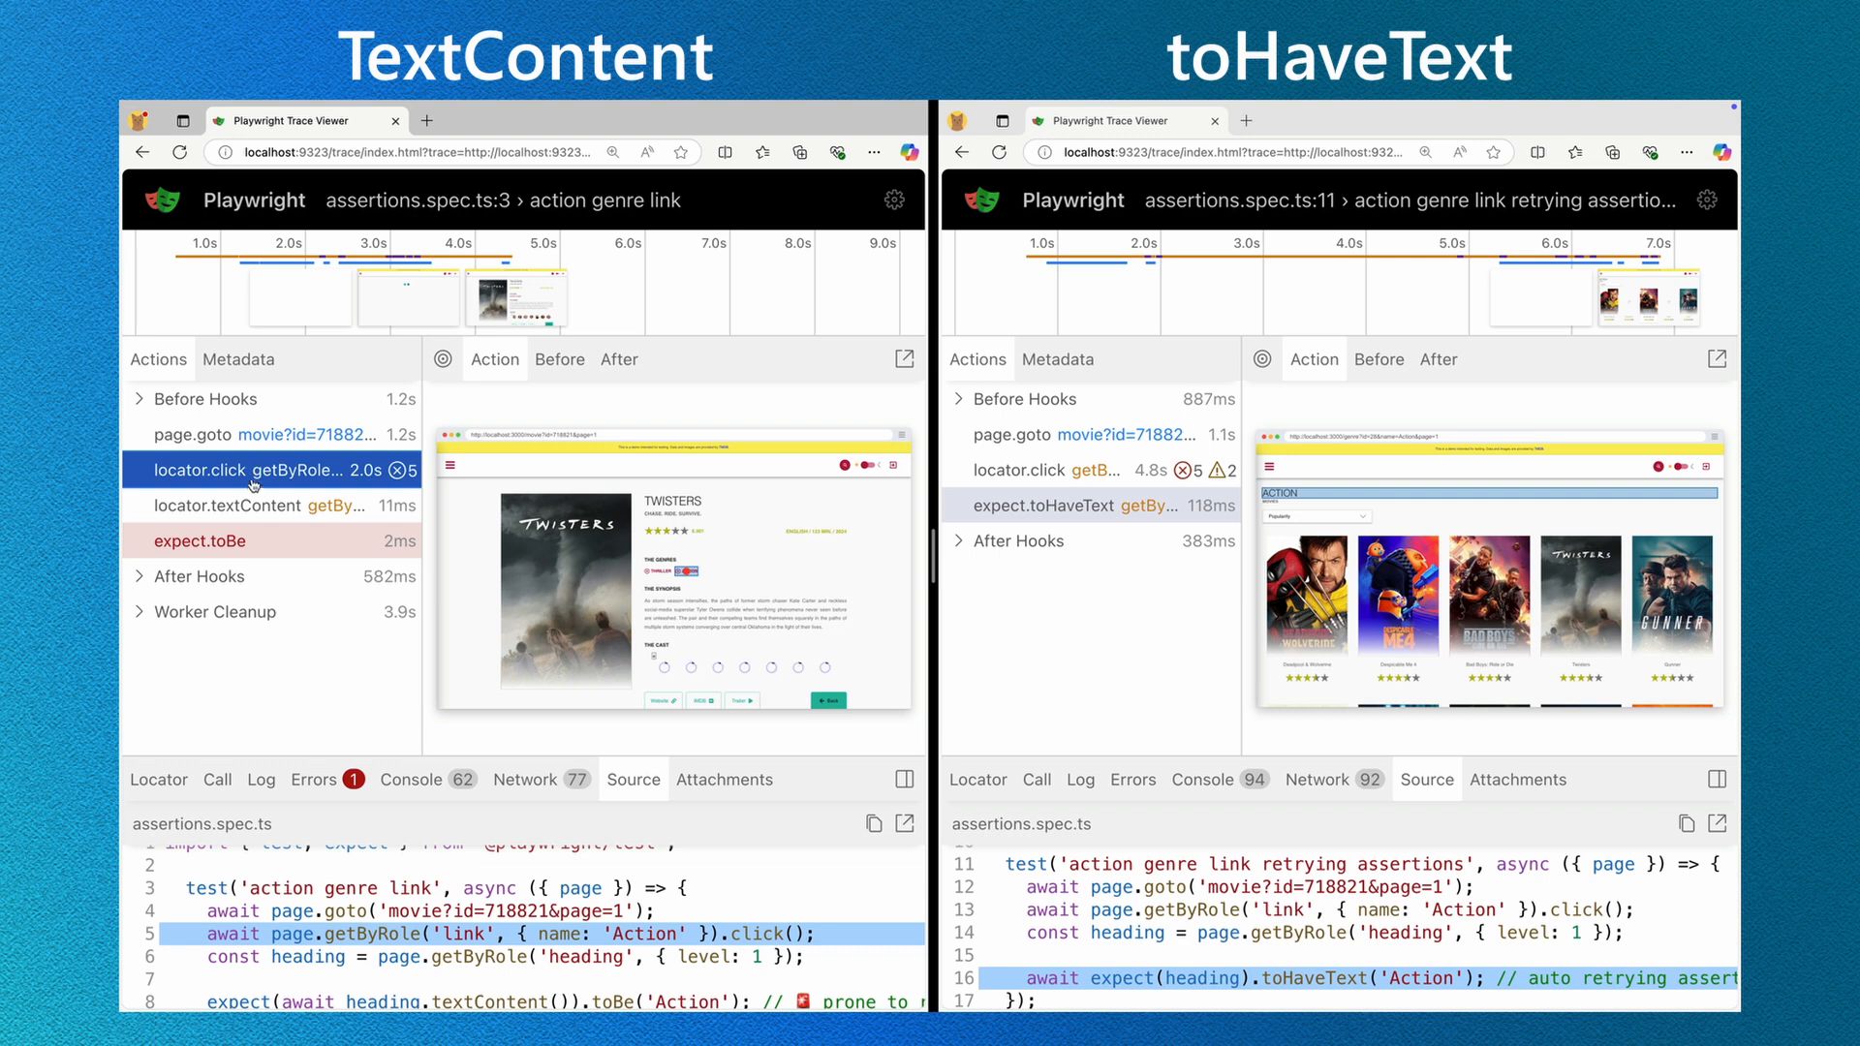
Step through locator.textContent, expect.toBe and locator.click snapshots in both traces, then reveal the auto-retrying assertions list.
left_click(256, 506)
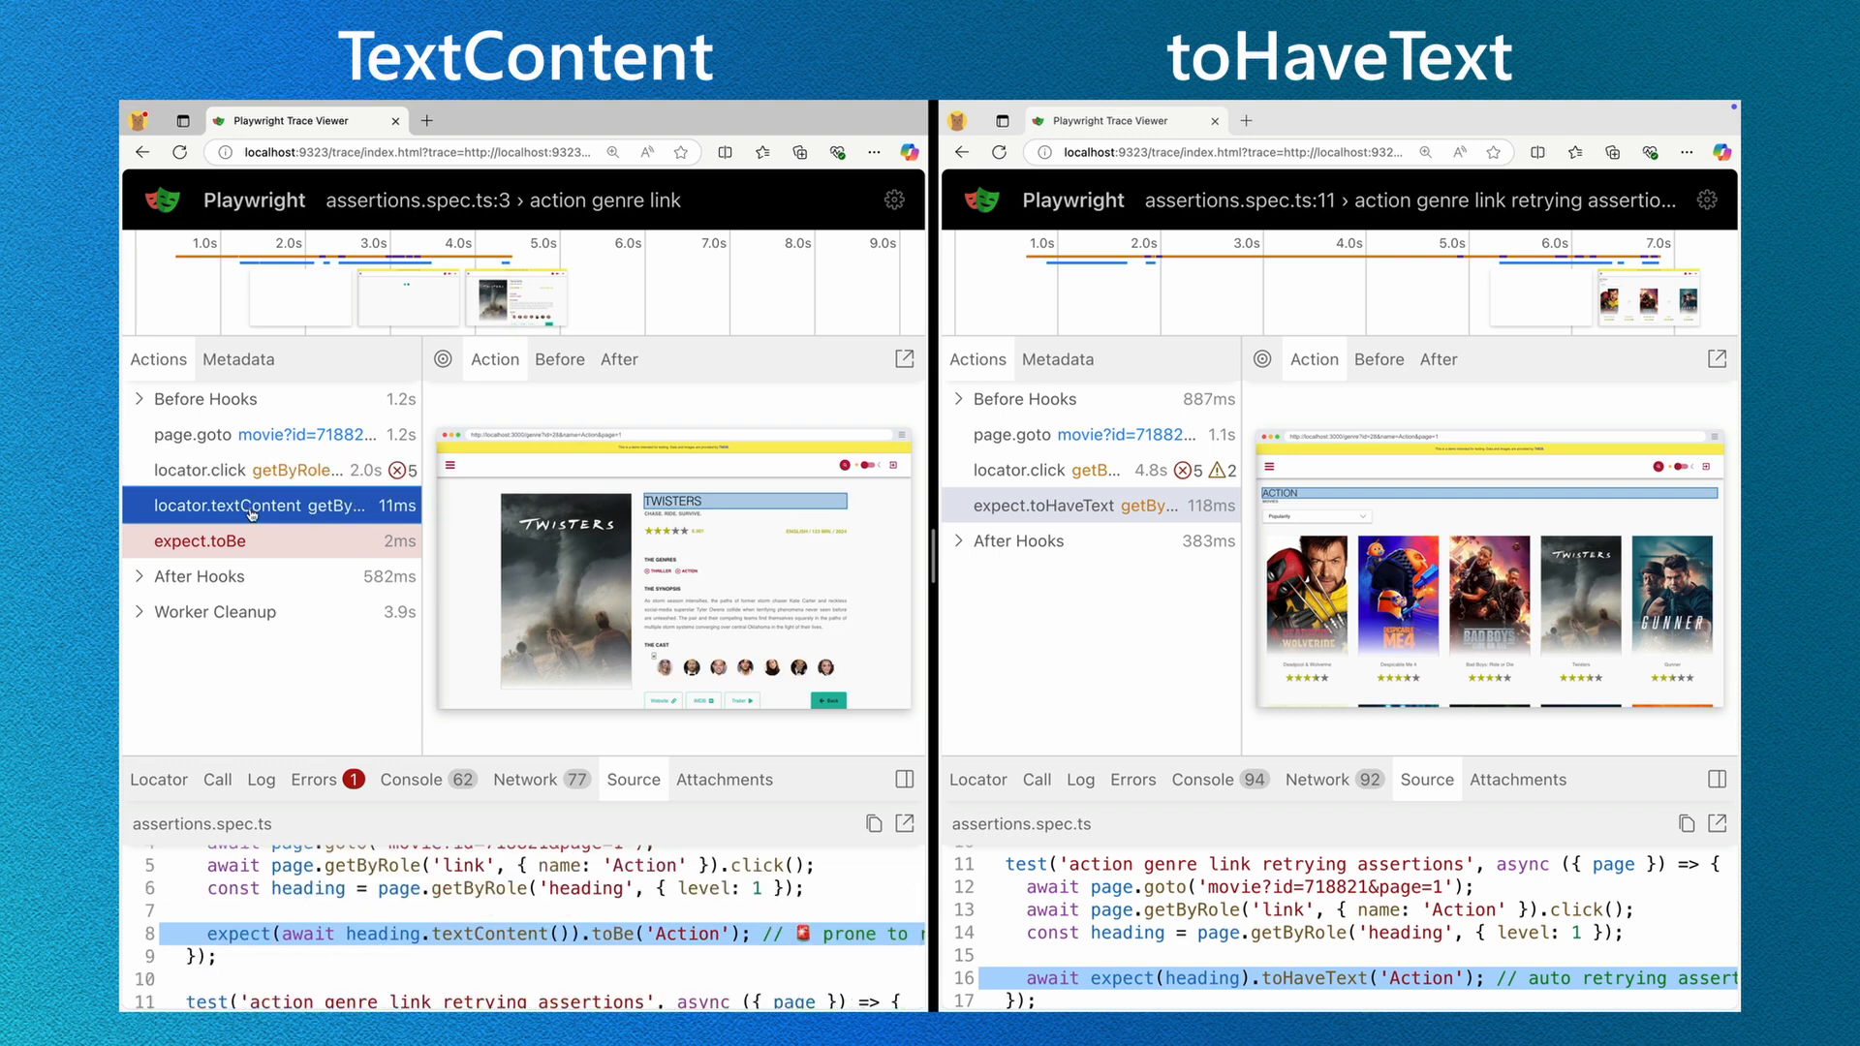
left_click(237, 541)
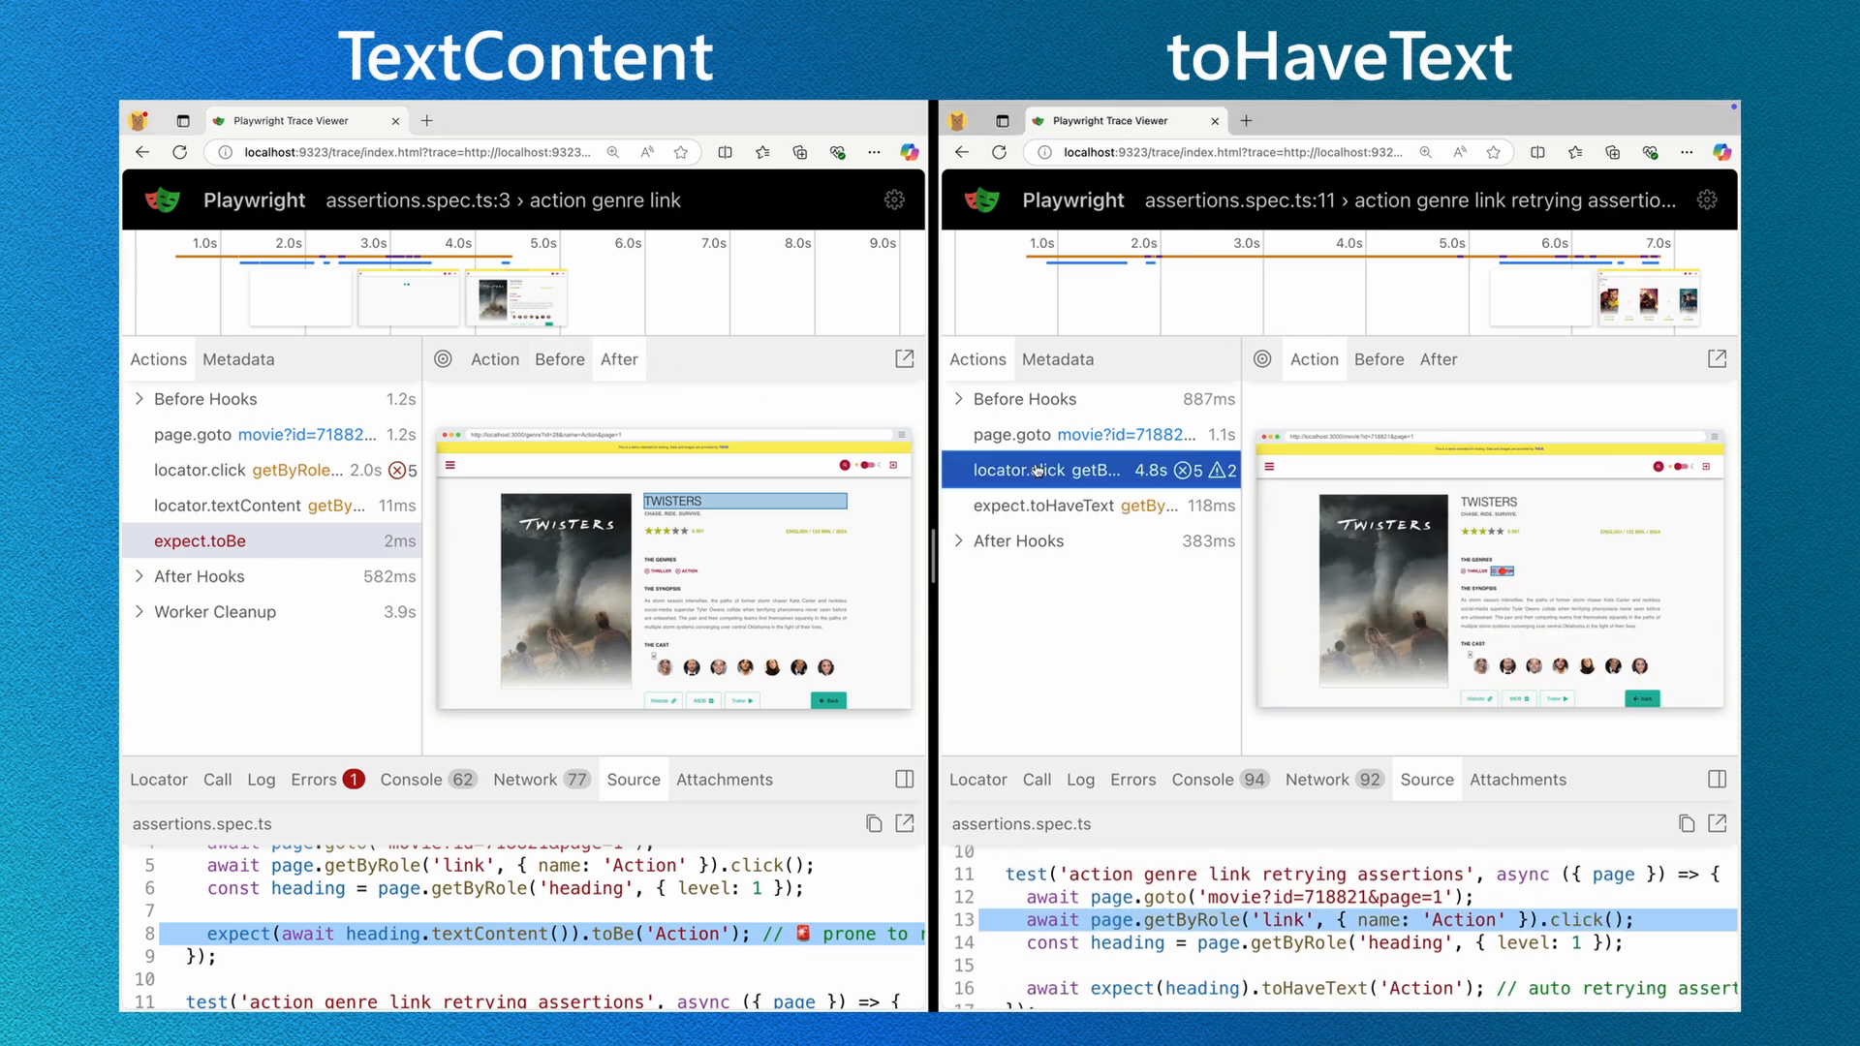
left_click(1091, 506)
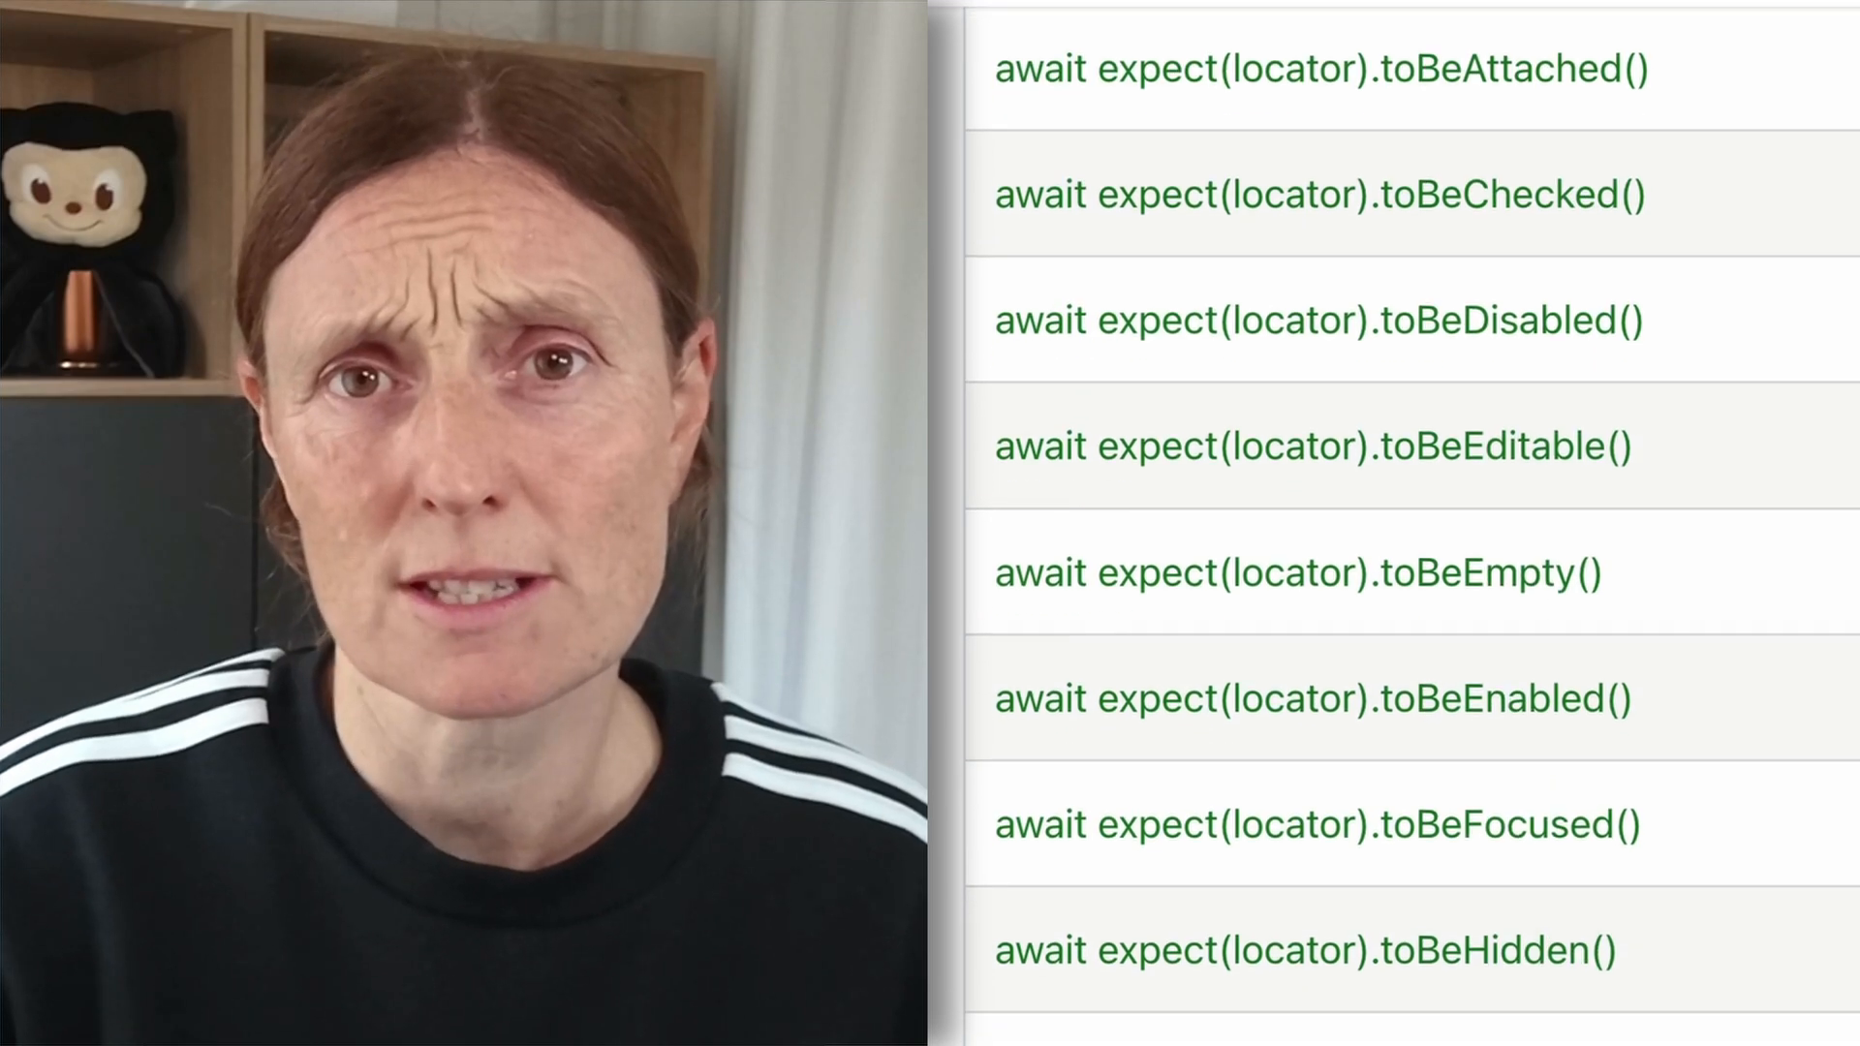
scroll("down", 3)
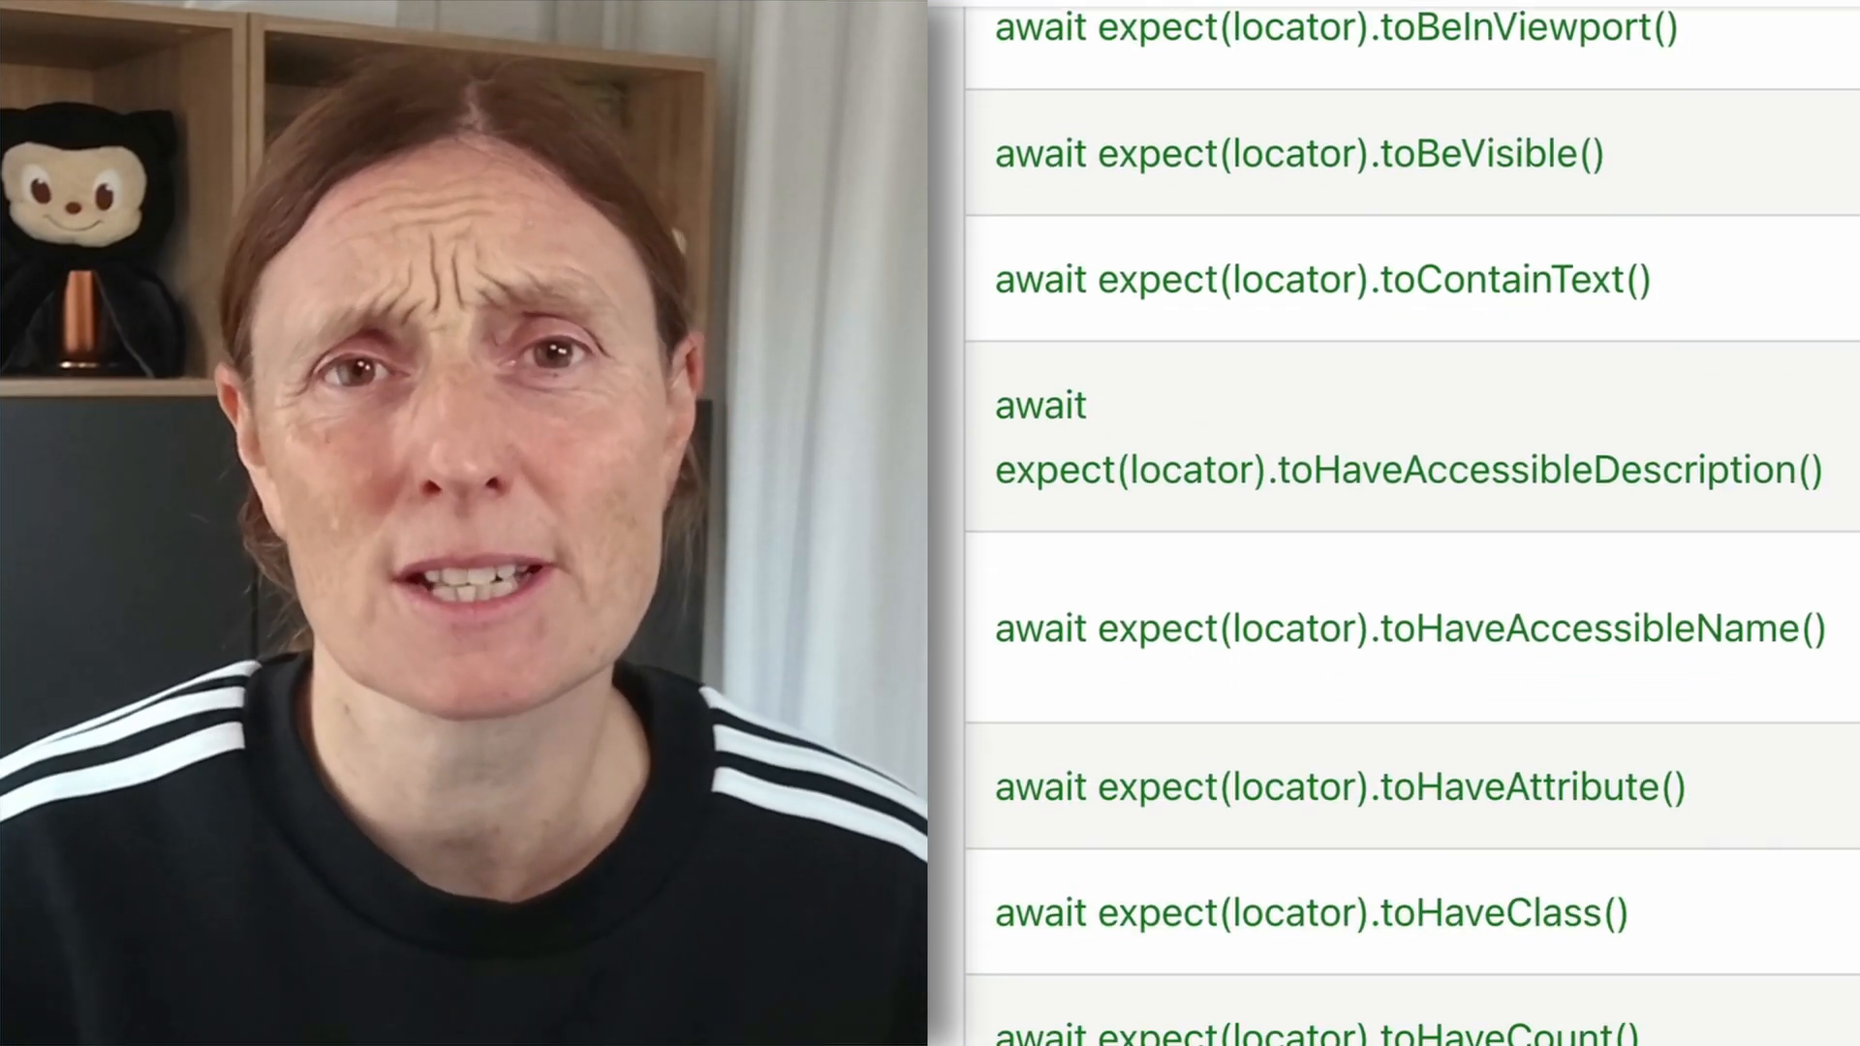